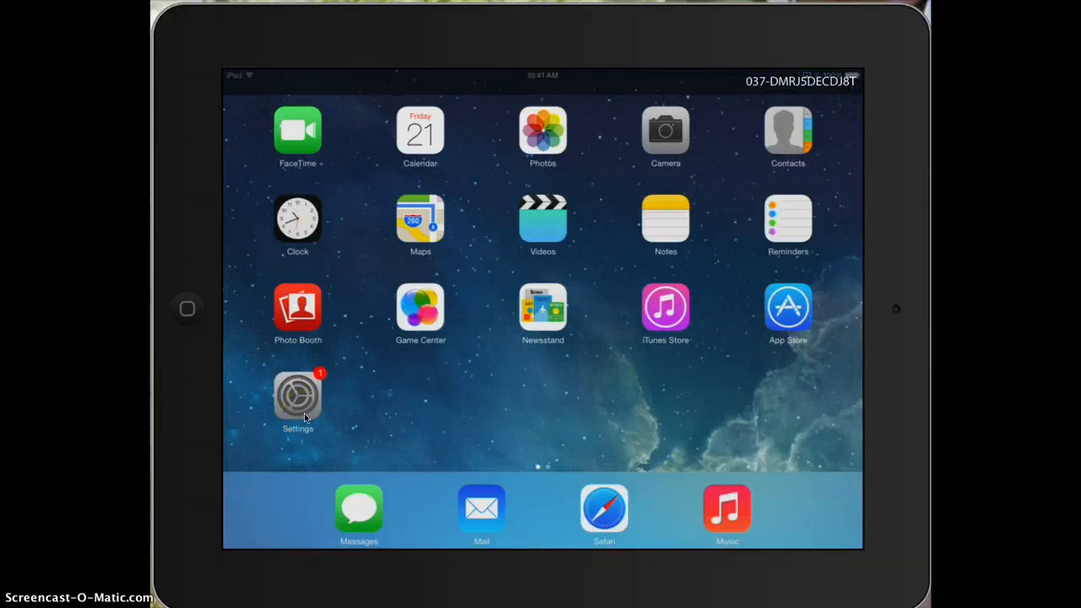
- Open the iPad Settings app and go to General > Accessibility
{"action": "left_click", "coordinate": [297, 394]}
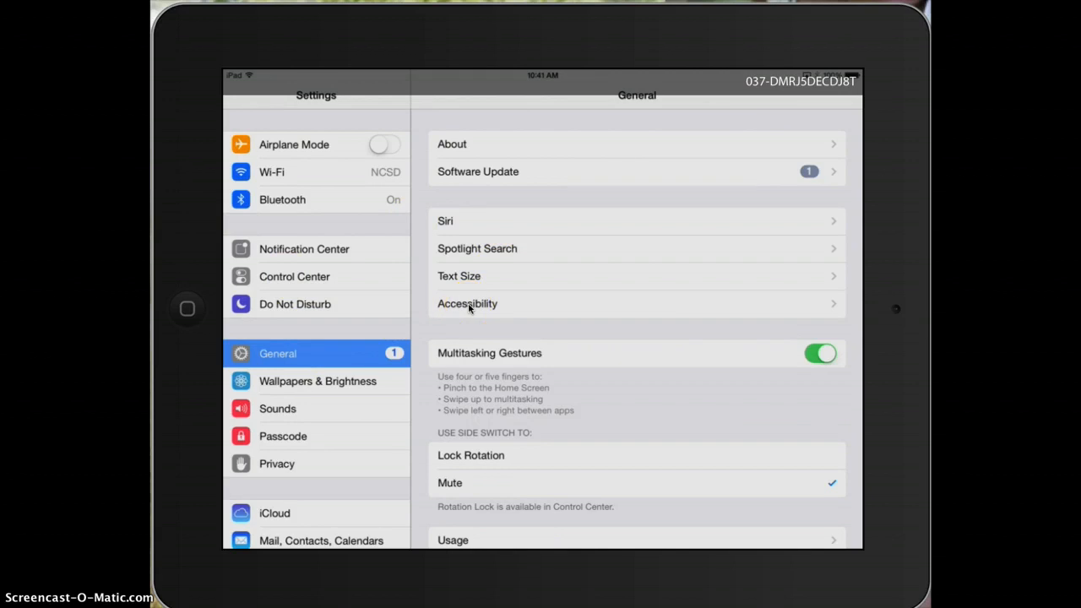
{"action": "left_click", "coordinate": [467, 303]}
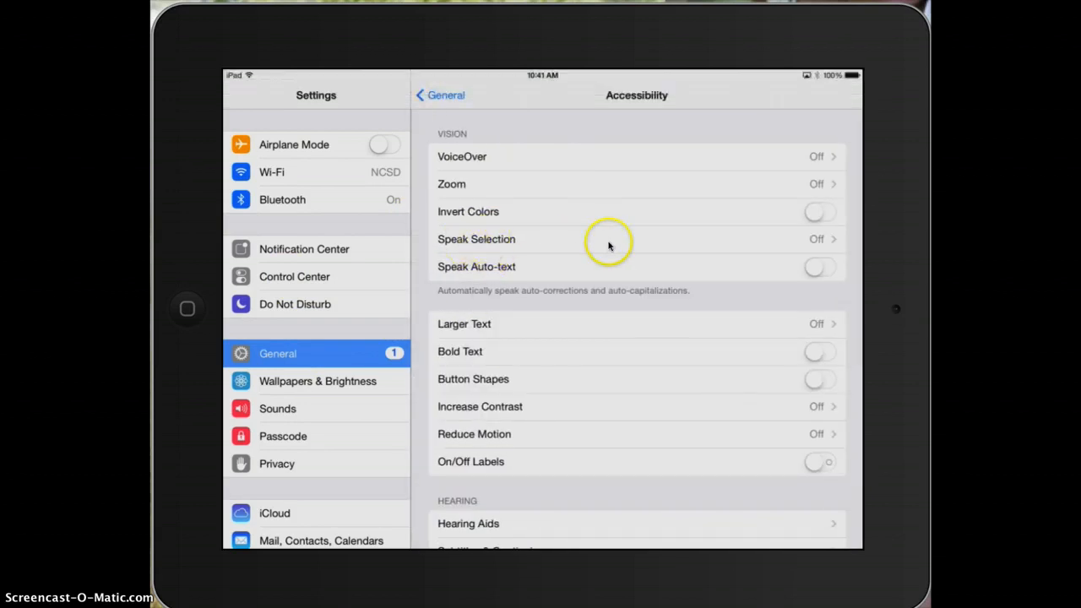
{"action": "mouse_move", "coordinate": [617, 251]}
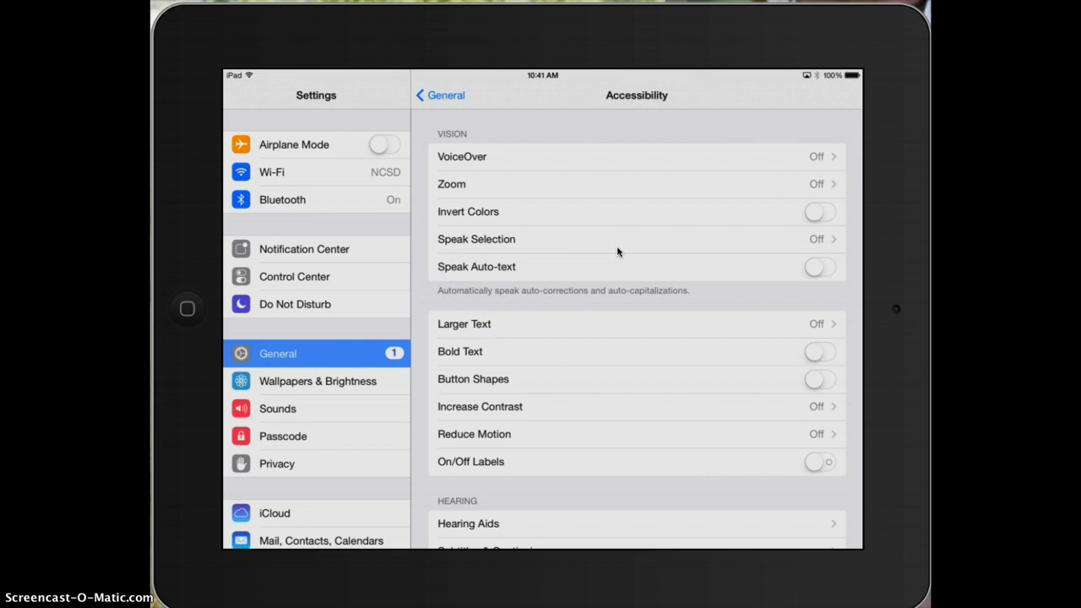
- Turn on Speak Selection and slow the Speaking Rate slider slightly
{"action": "left_click", "coordinate": [476, 239]}
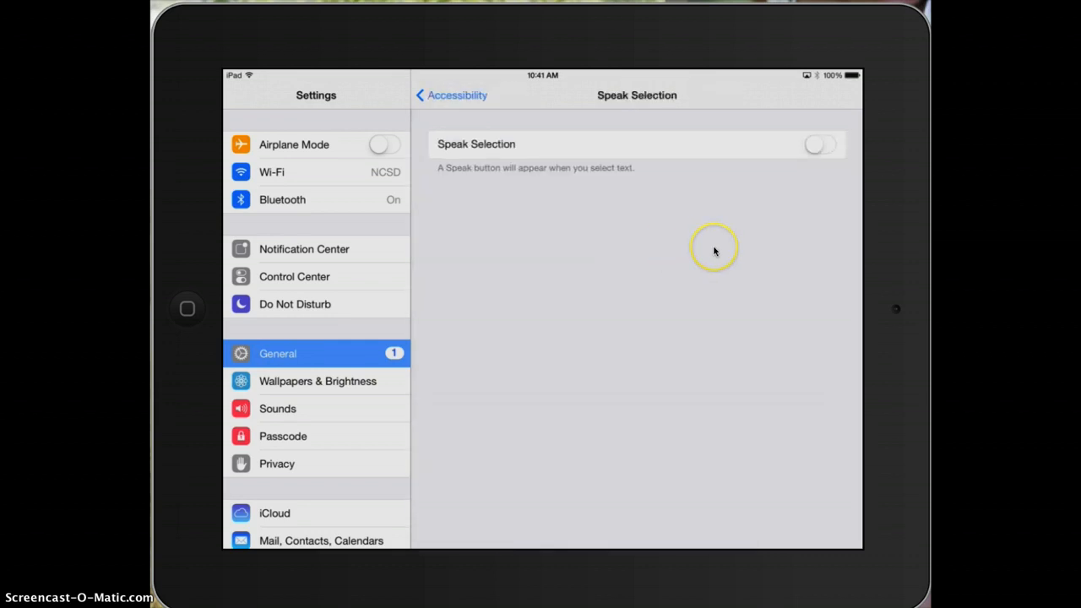
{"action": "left_click", "coordinate": [820, 144]}
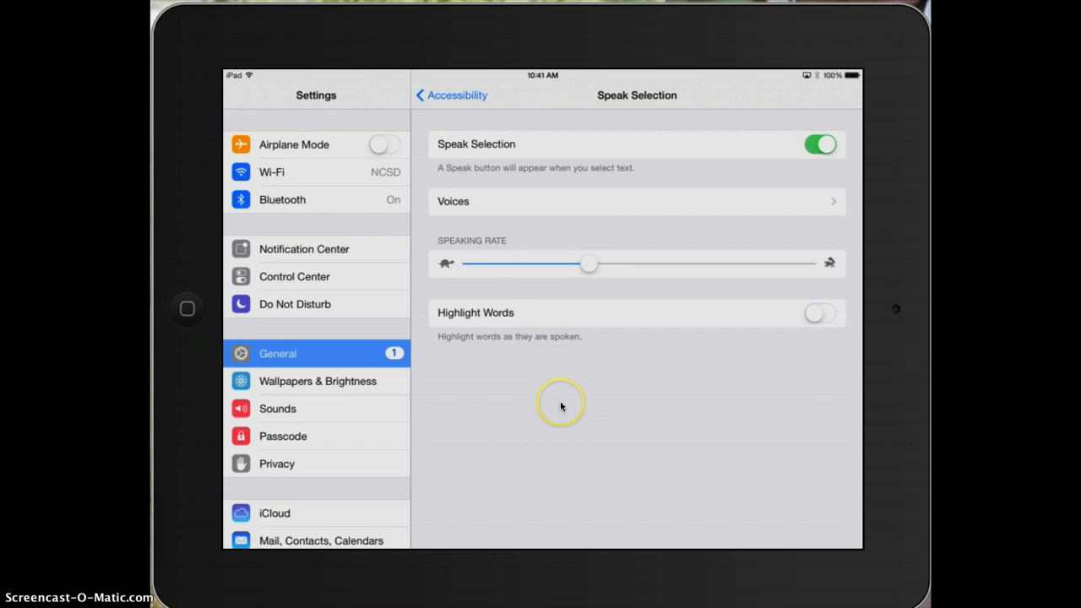
{"action": "left_click", "coordinate": [635, 201]}
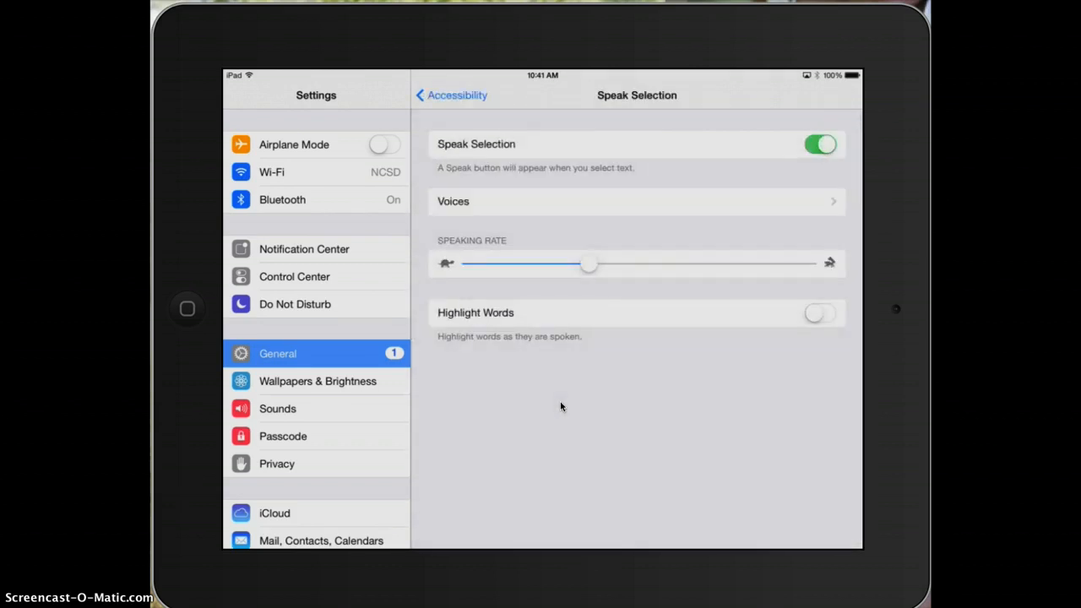
{"action": "left_click_drag", "start_coordinate": [589, 262], "coordinate": [584, 262]}
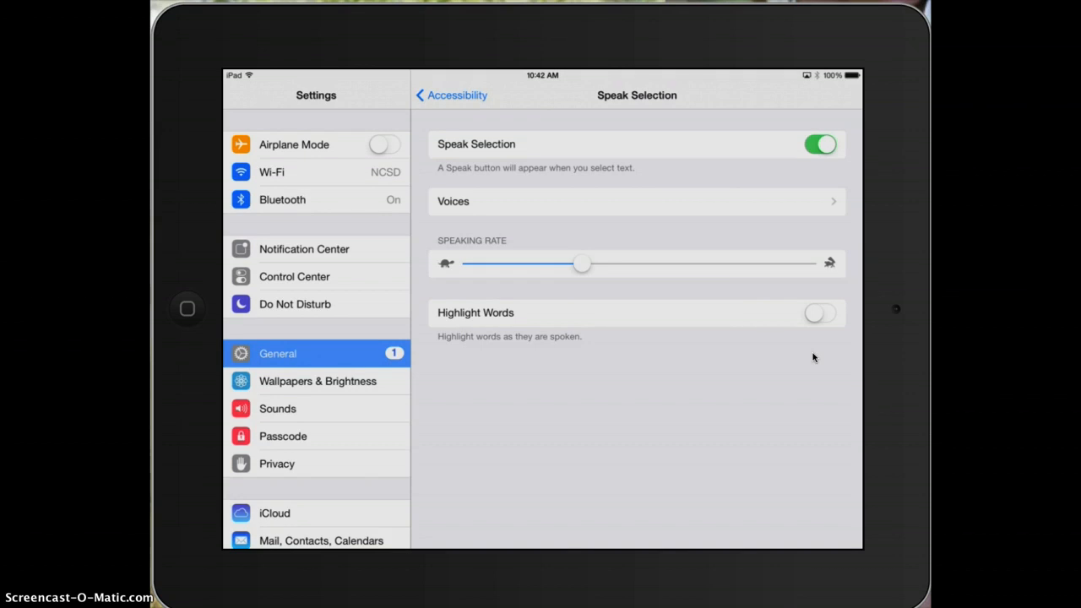
- Leave Settings and return to the iPad home screen
{"action": "left_click", "coordinate": [819, 312]}
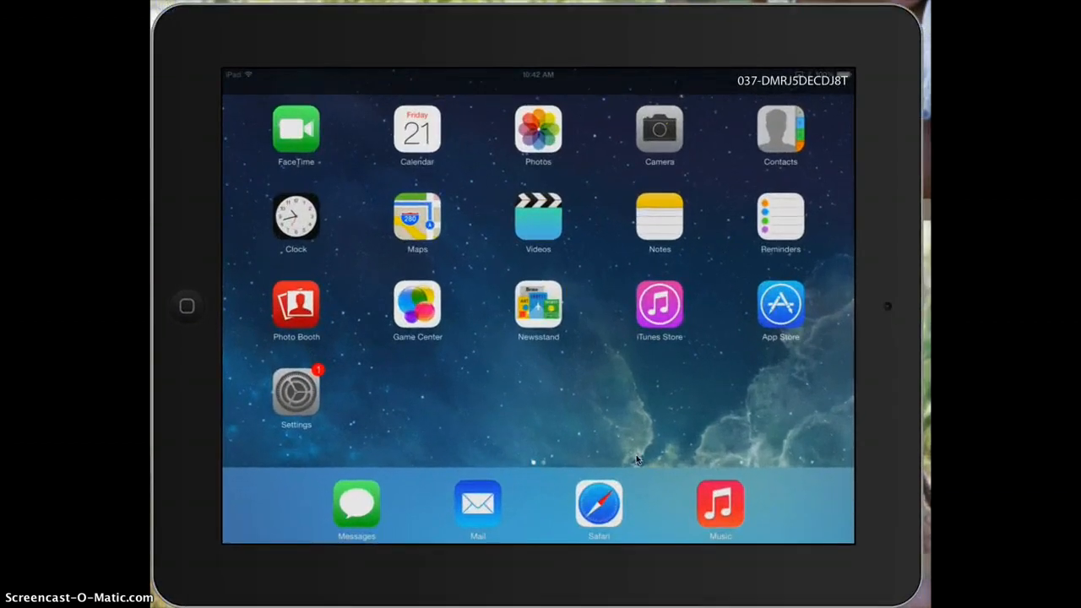
- Open the Siri note in Notes and select its whole sentence to reveal Speak
{"action": "left_click", "coordinate": [660, 218]}
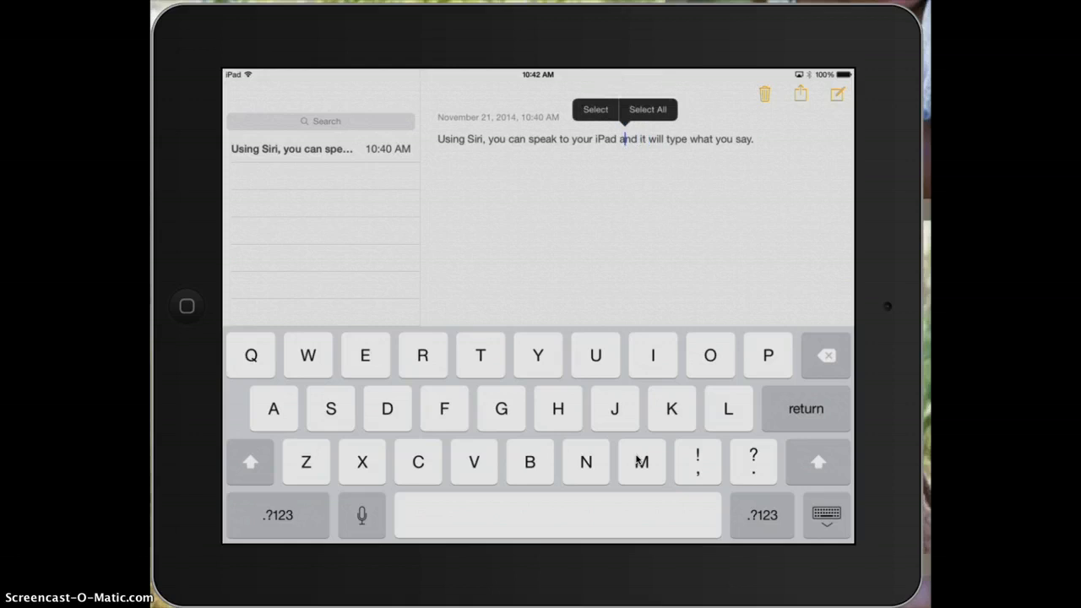
{"action": "left_click", "coordinate": [595, 109]}
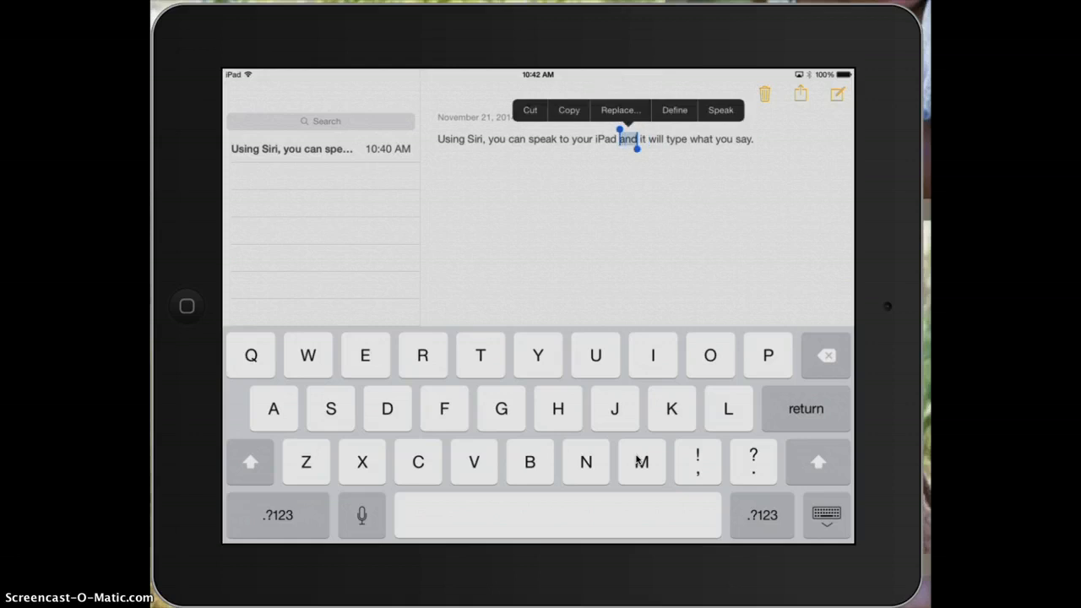
{"action": "left_click_drag", "start_coordinate": [636, 145], "coordinate": [752, 140]}
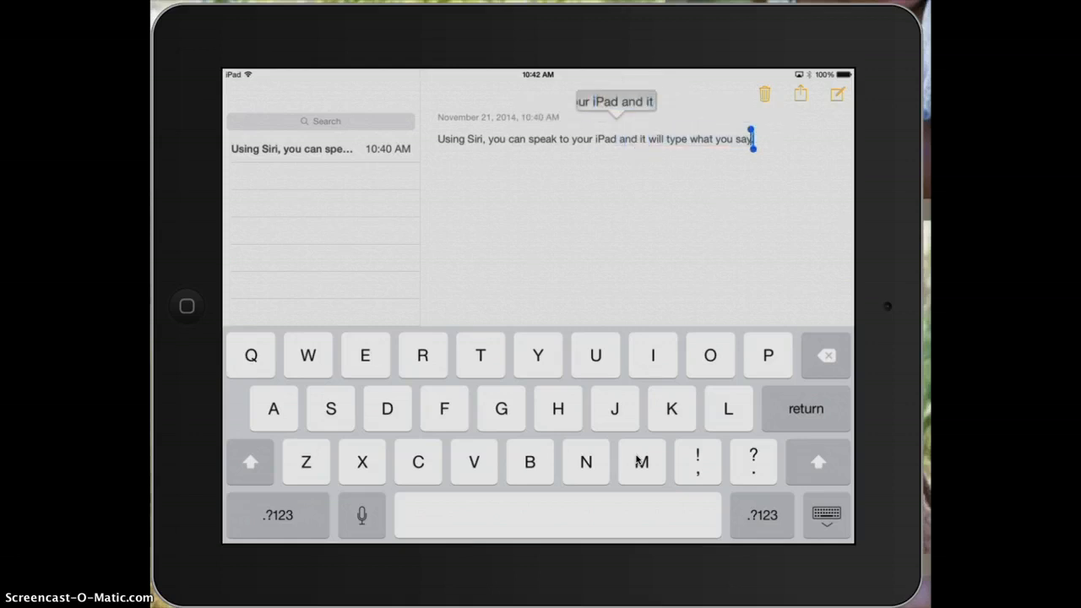
{"action": "double_click", "coordinate": [591, 138]}
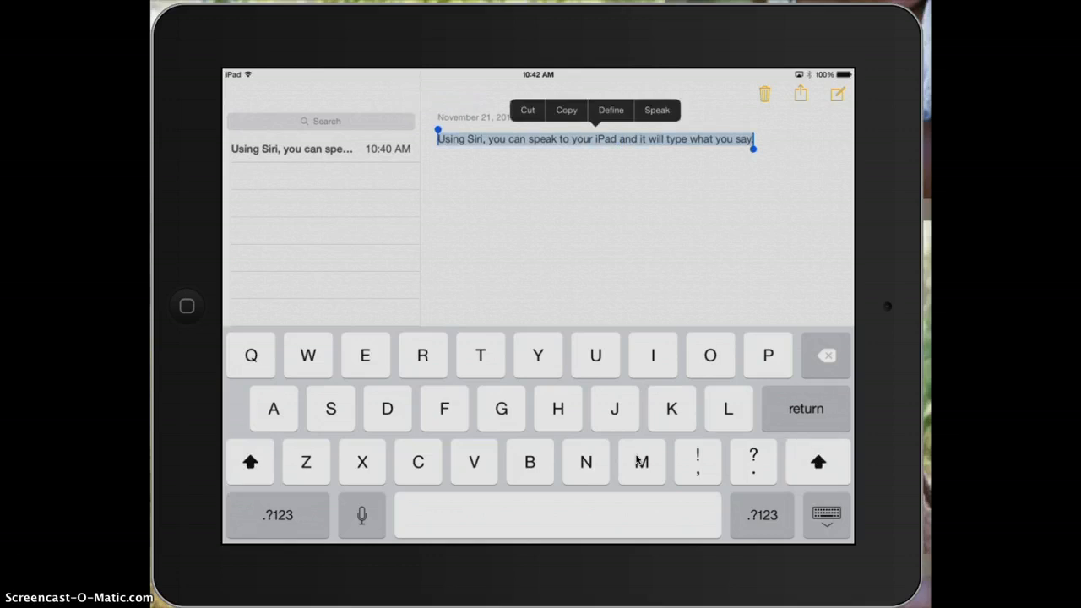